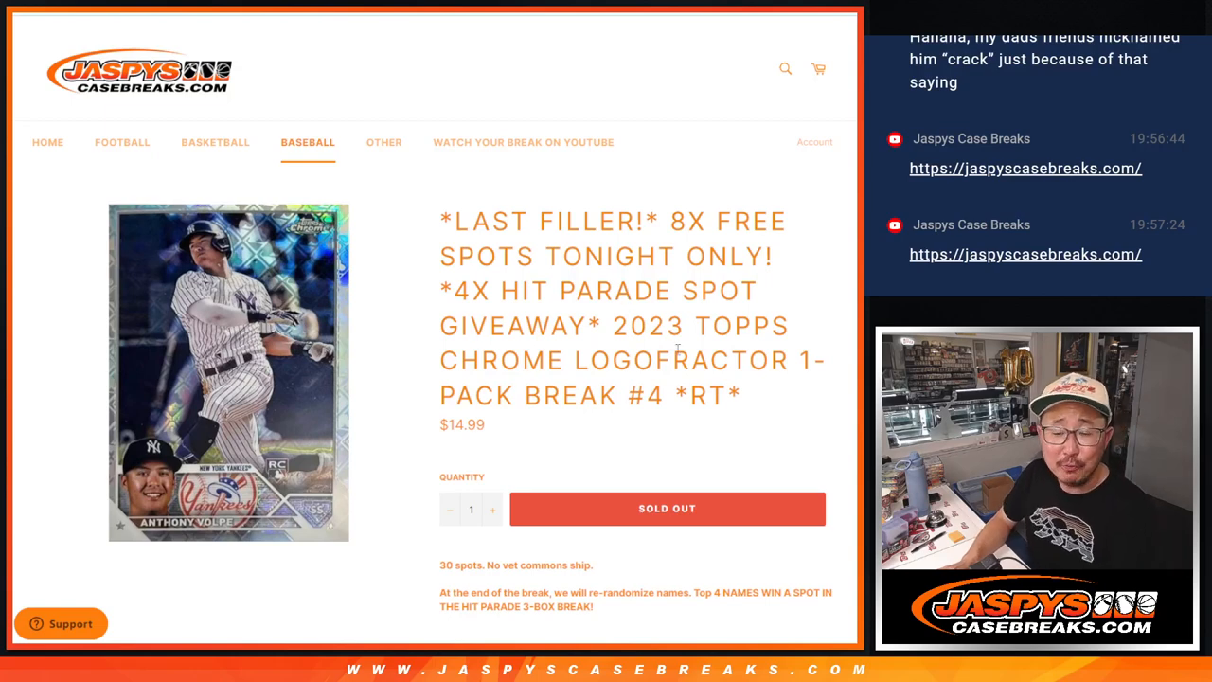
mouse_move(572, 242)
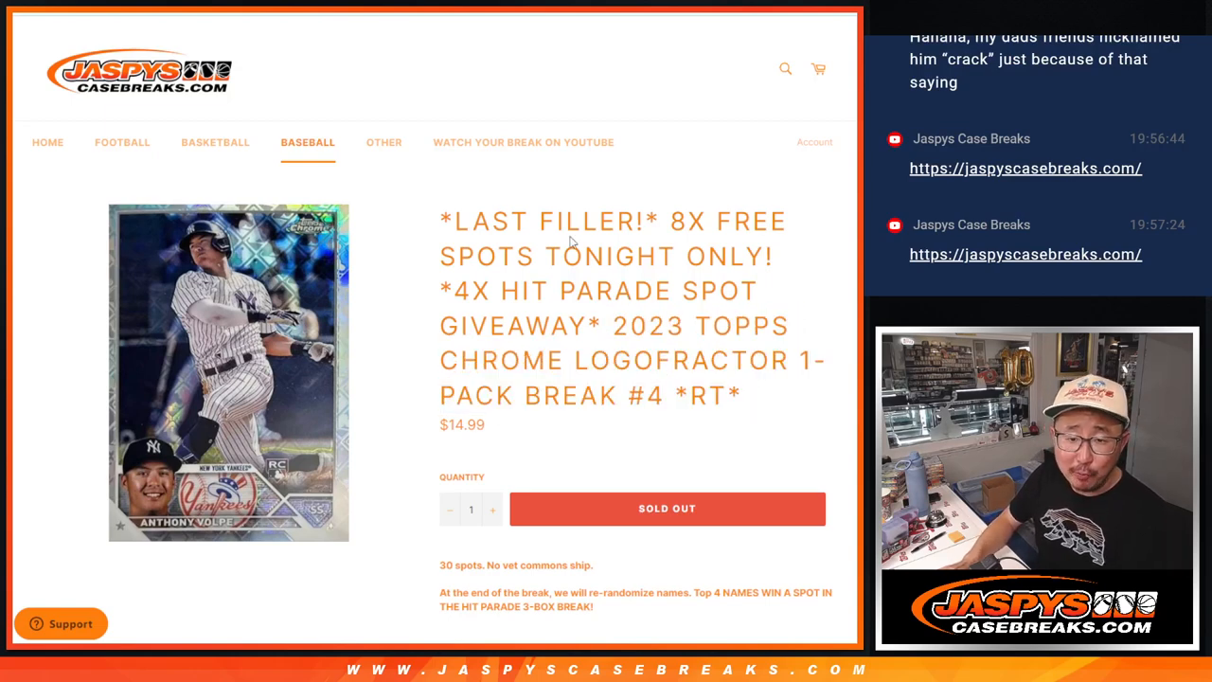
mouse_move(572, 243)
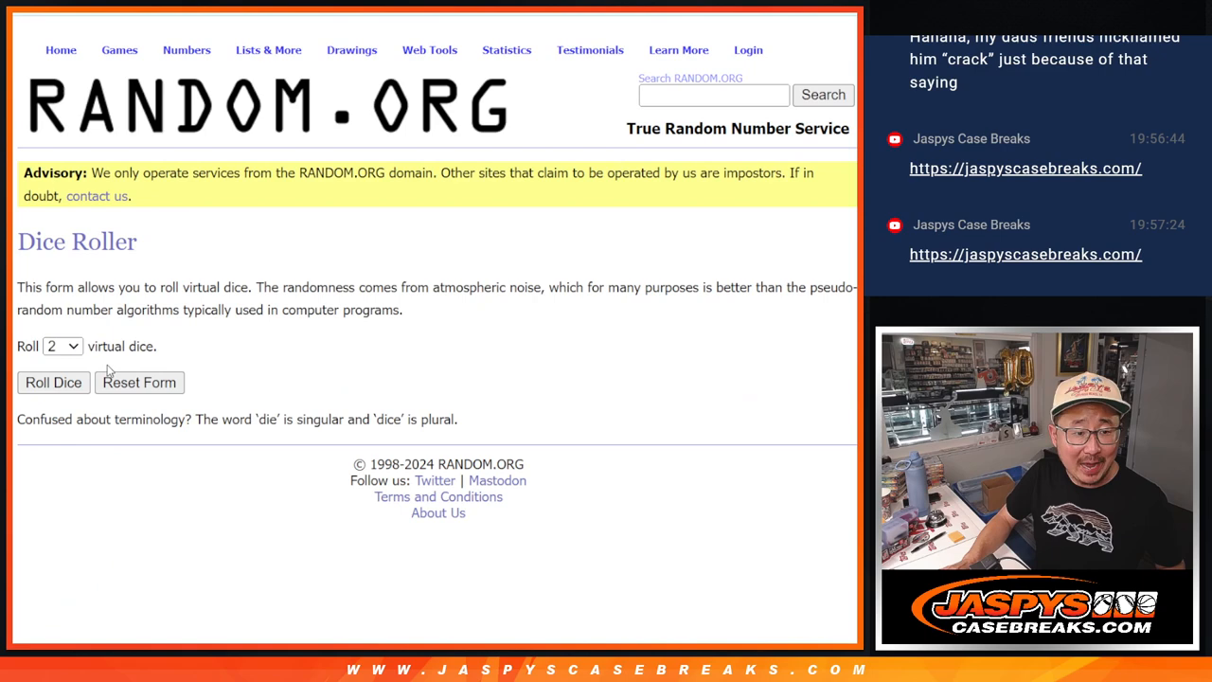
Step: Roll the two dice, reshuffle the 22-name list, and return to the Dice Roller
left_click(53, 383)
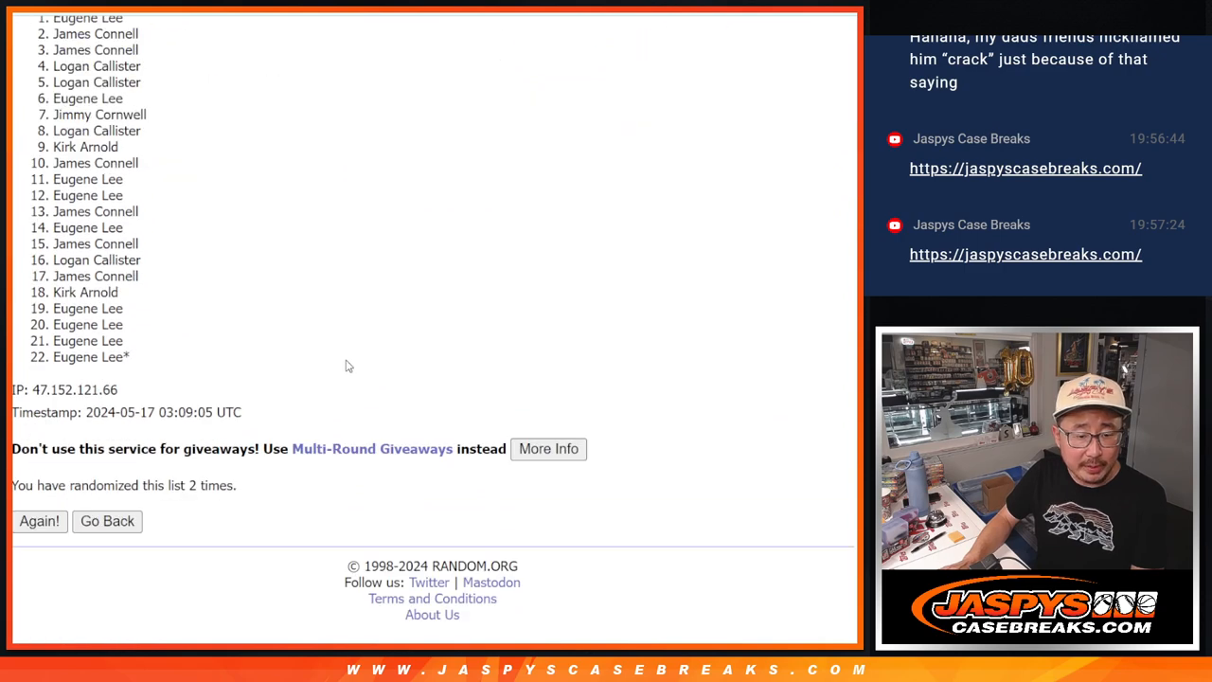
left_click(38, 521)
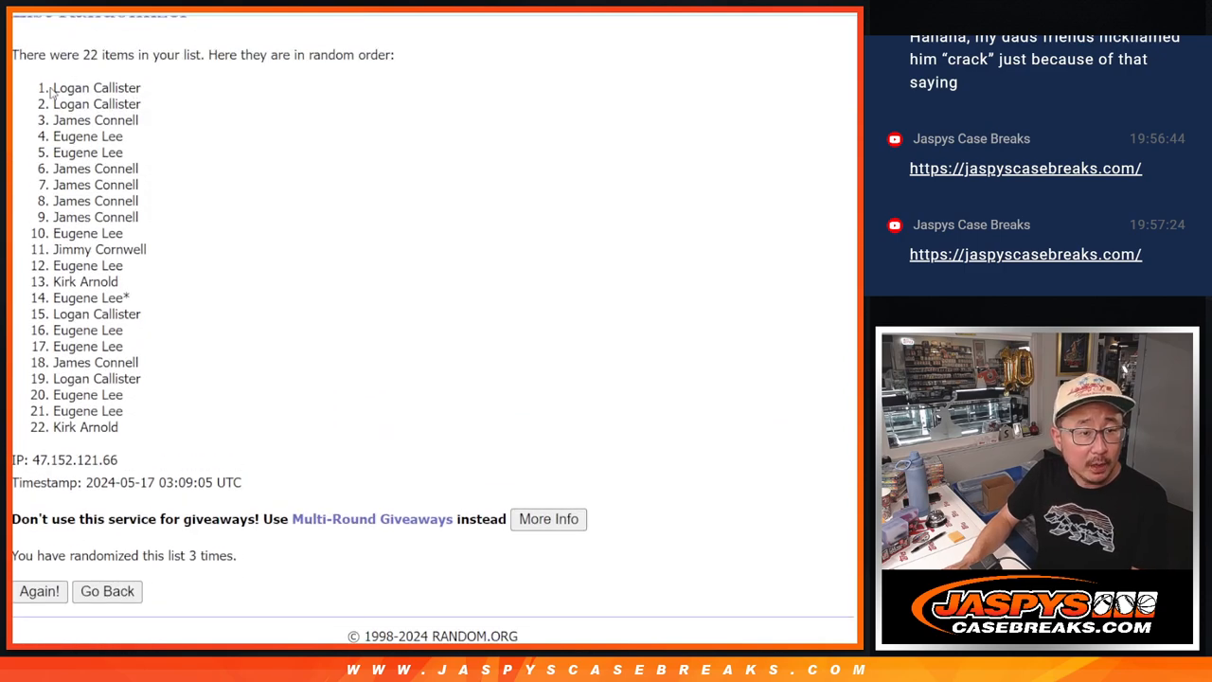
left_click_drag(53, 87, 135, 121)
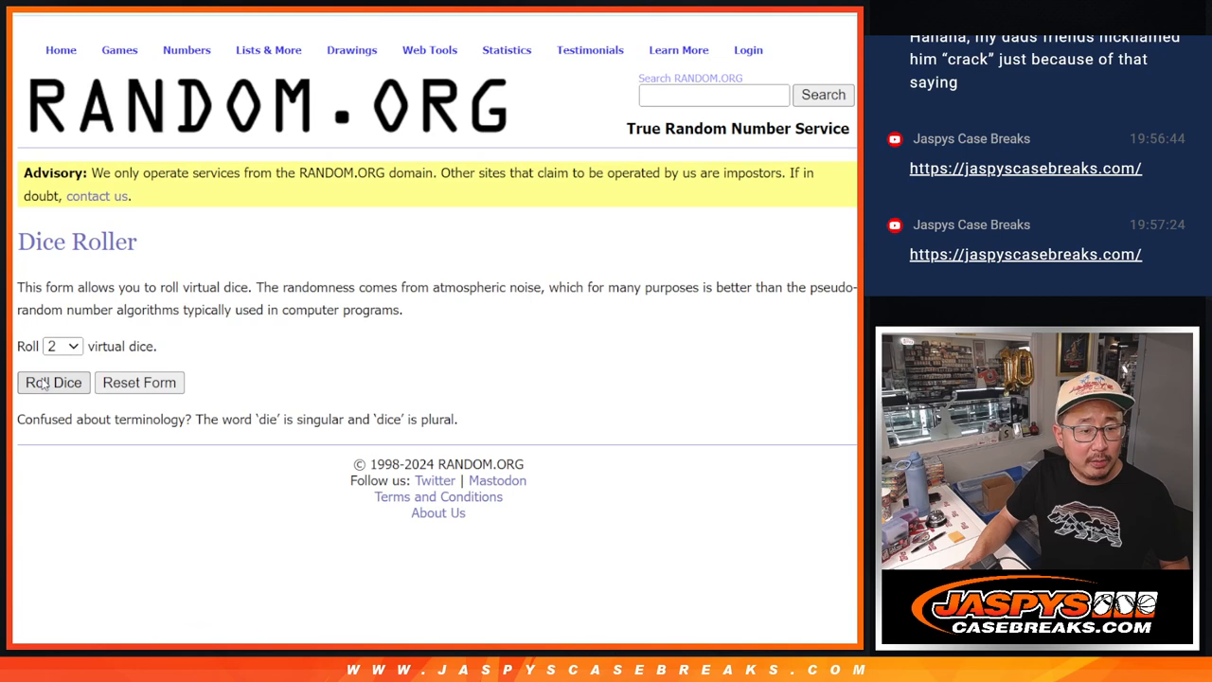
Step: Roll the dice again and review the shuffled 30-name list before loading the MLB teams
left_click(53, 382)
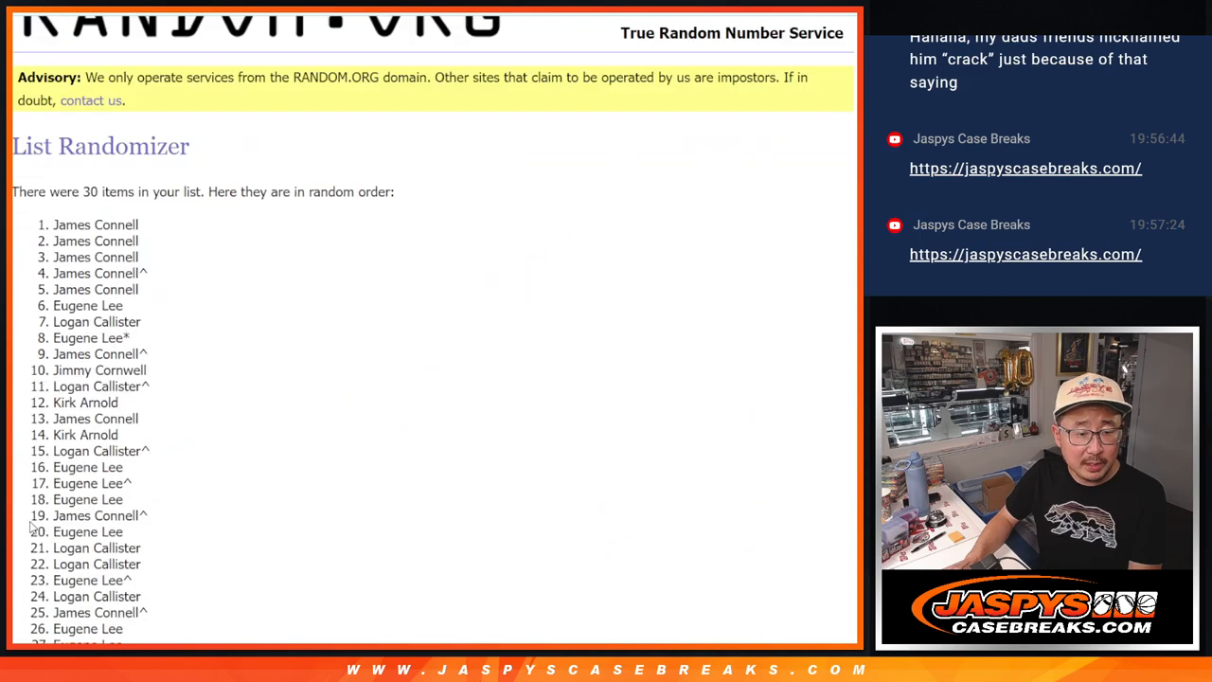
scroll("up", 3)
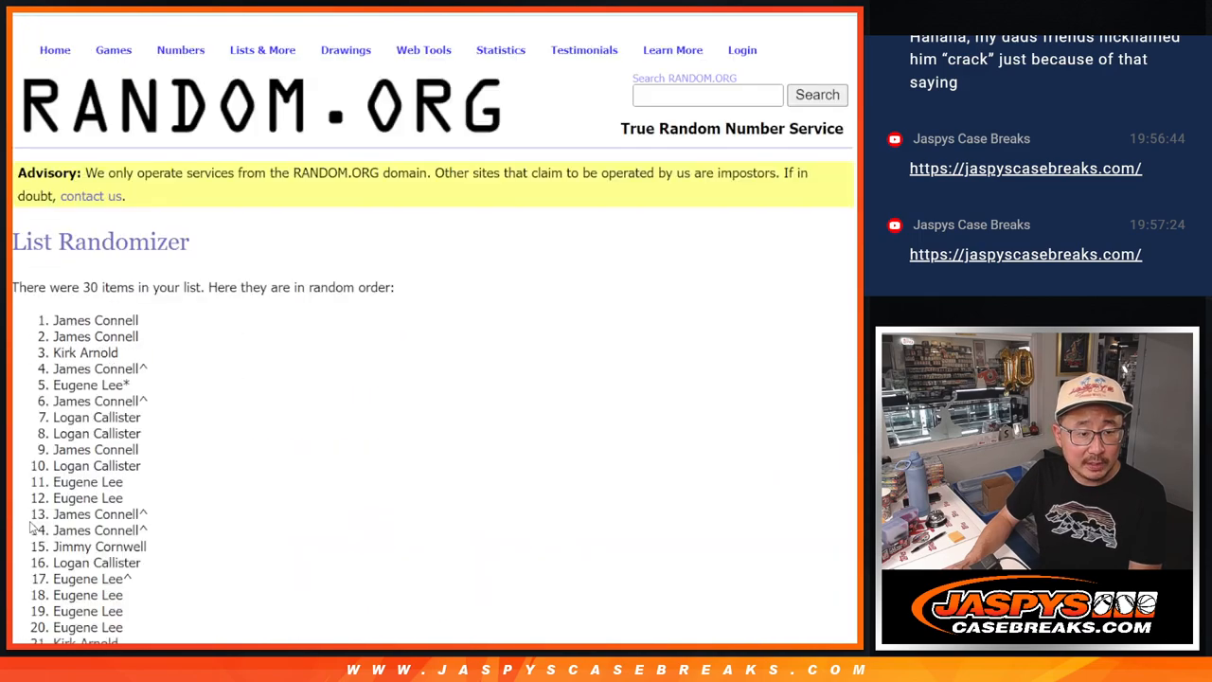
scroll("down", 3)
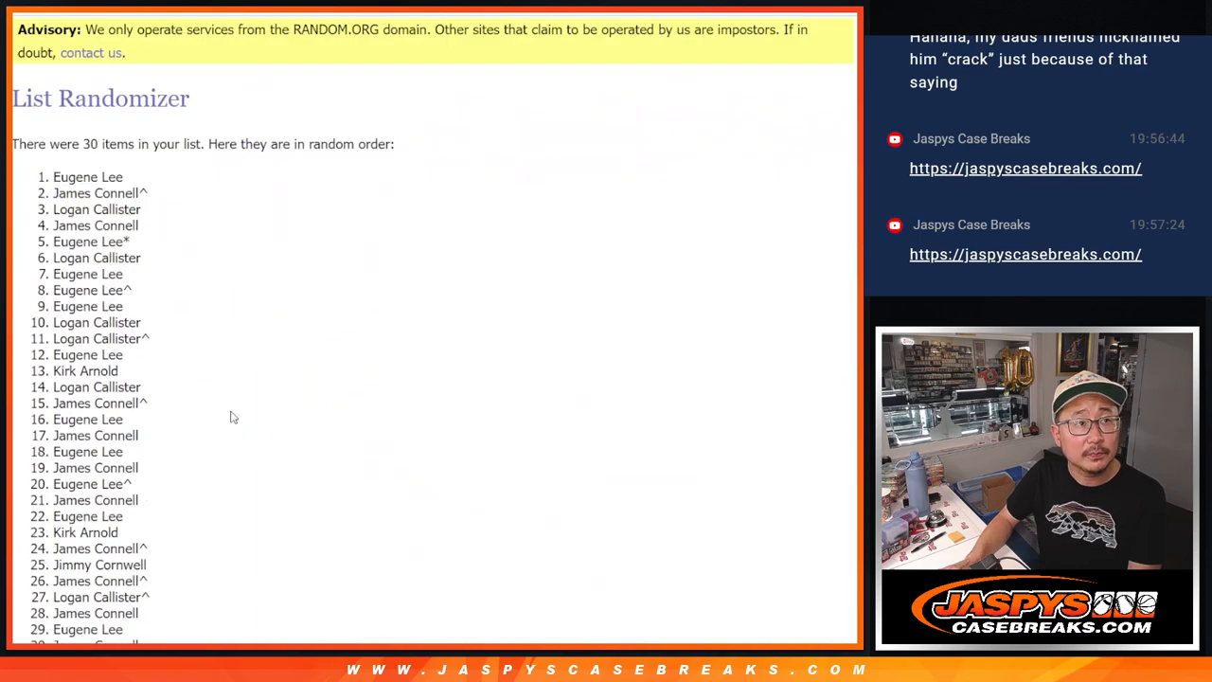
scroll("down", 3)
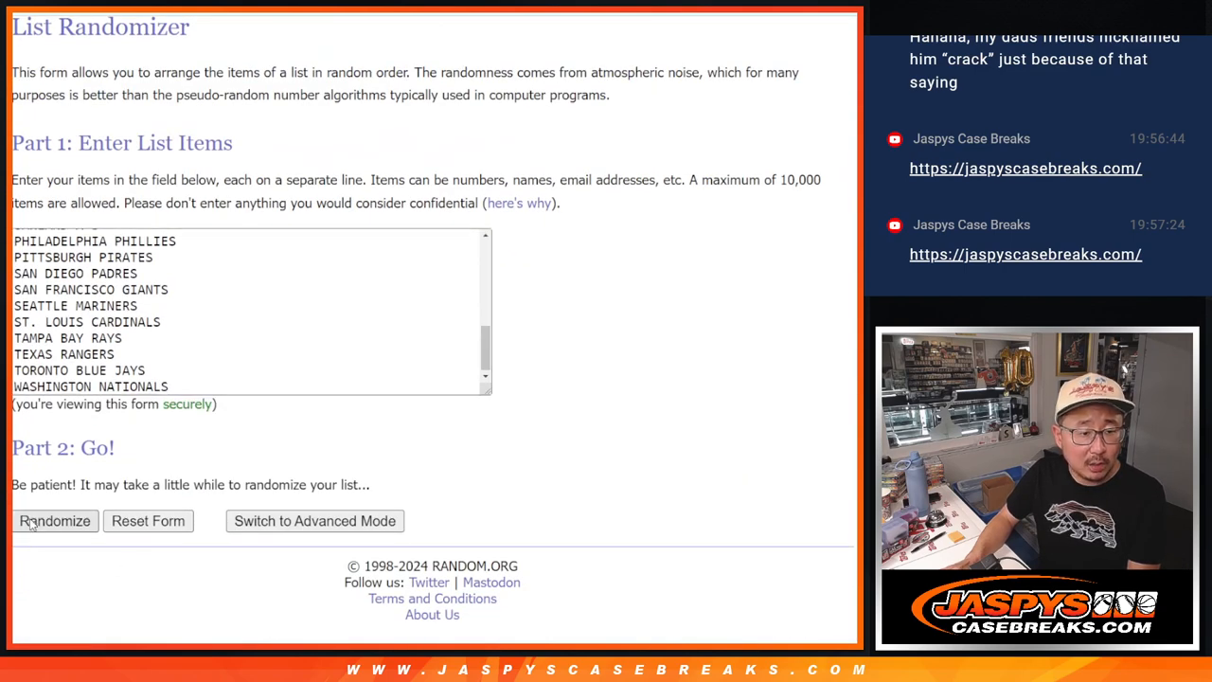
Step: Randomize the 30 MLB team names twice in the List Randomizer
left_click(53, 520)
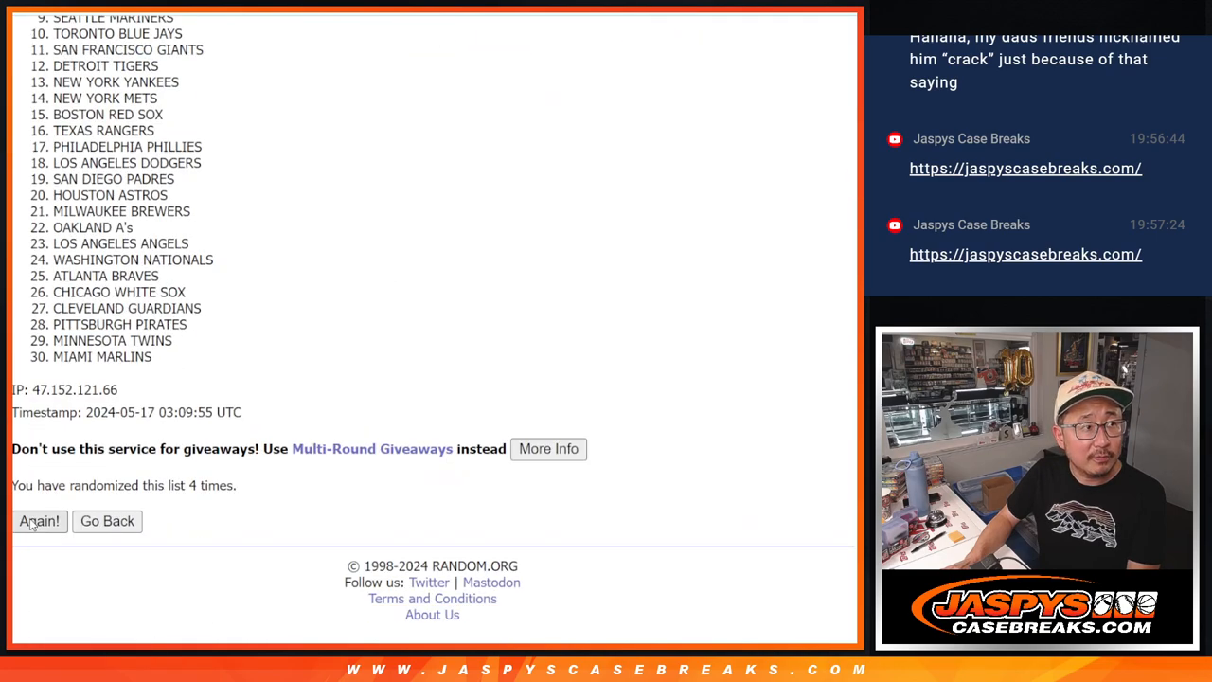
left_click(38, 521)
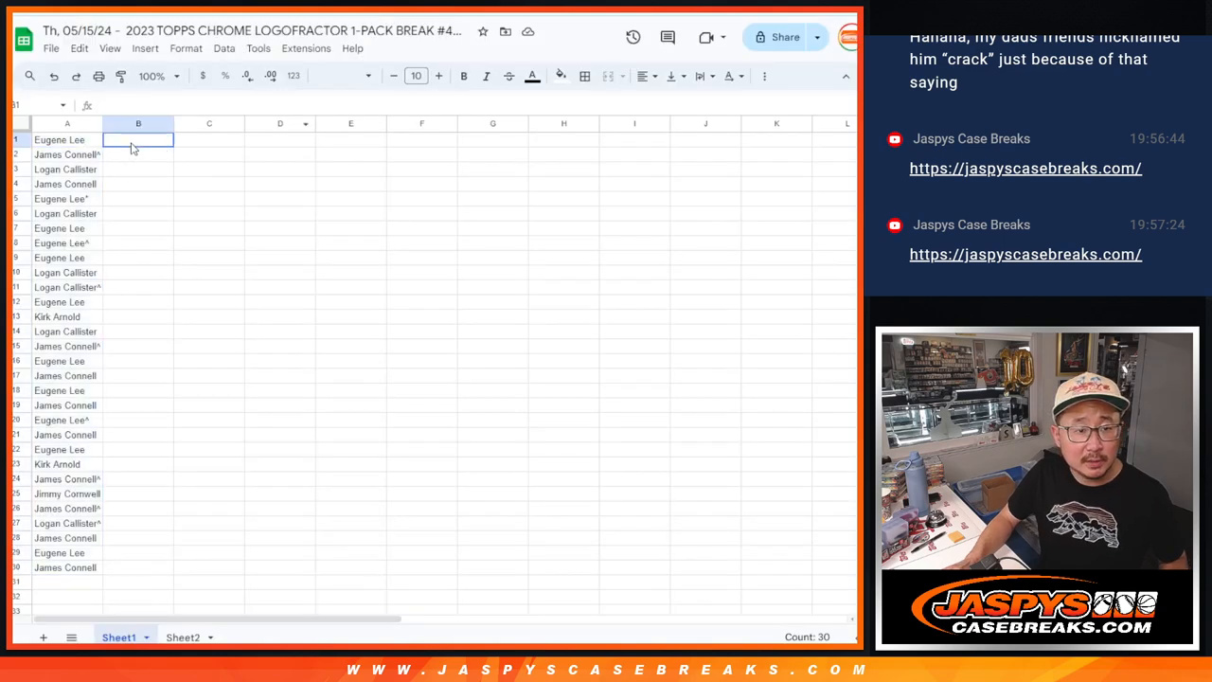
Step: Paste the team list into column B beside the names and check the pairings at 150% zoom
left_click(356, 76)
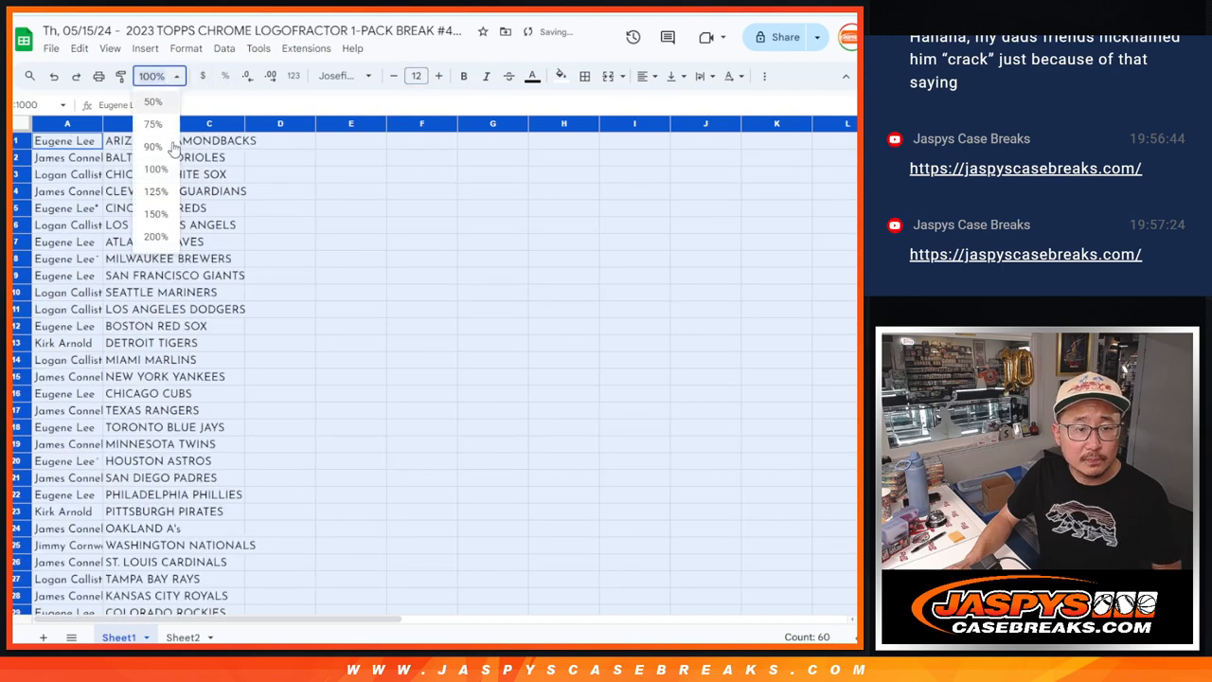
left_click(156, 212)
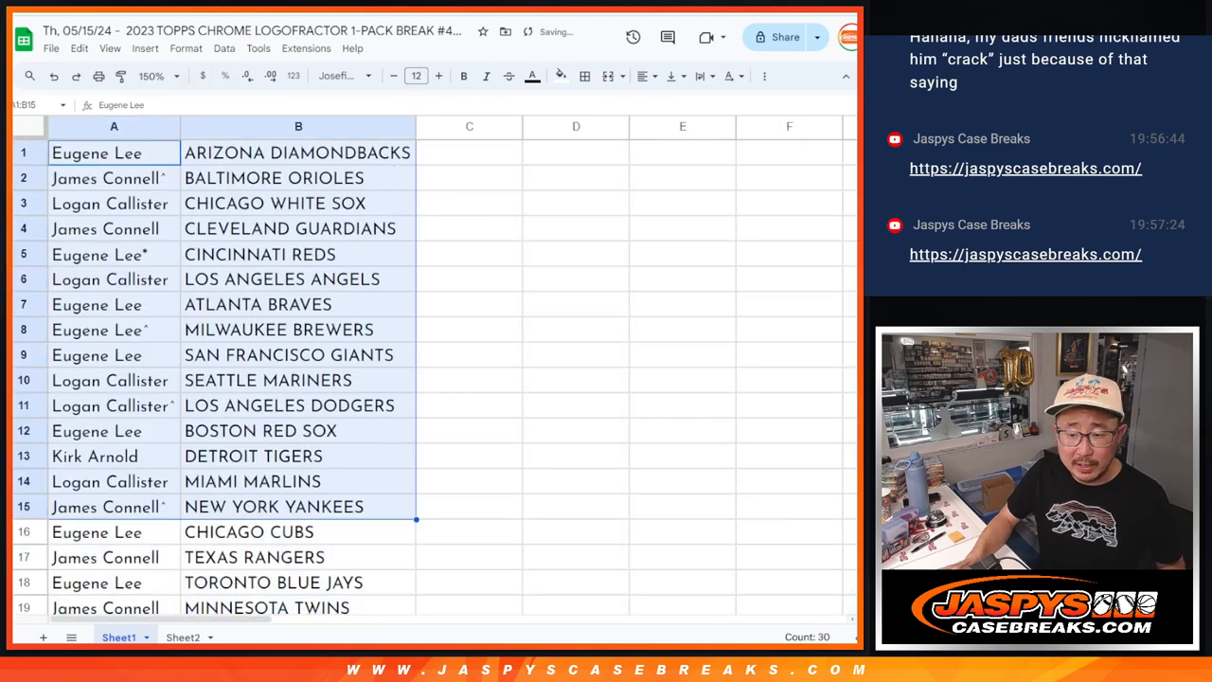
scroll("down", 3)
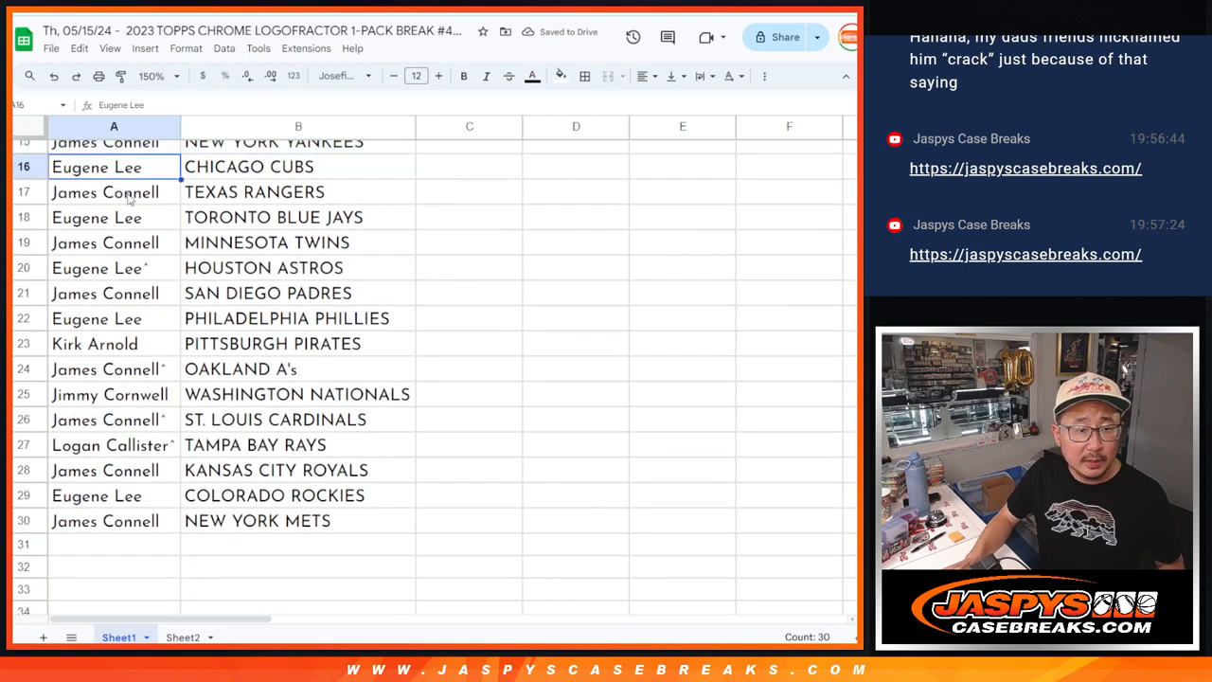
scroll("up", 3)
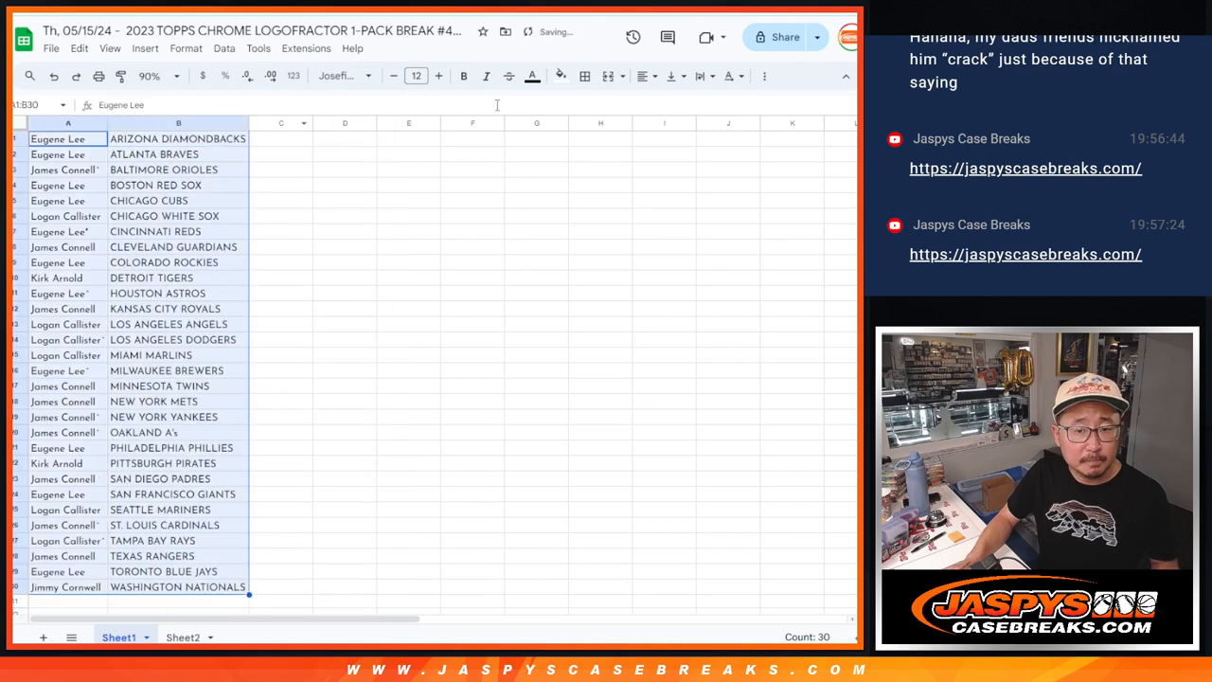
Step: Apply All borders to the sorted name-and-team cells
left_click(584, 76)
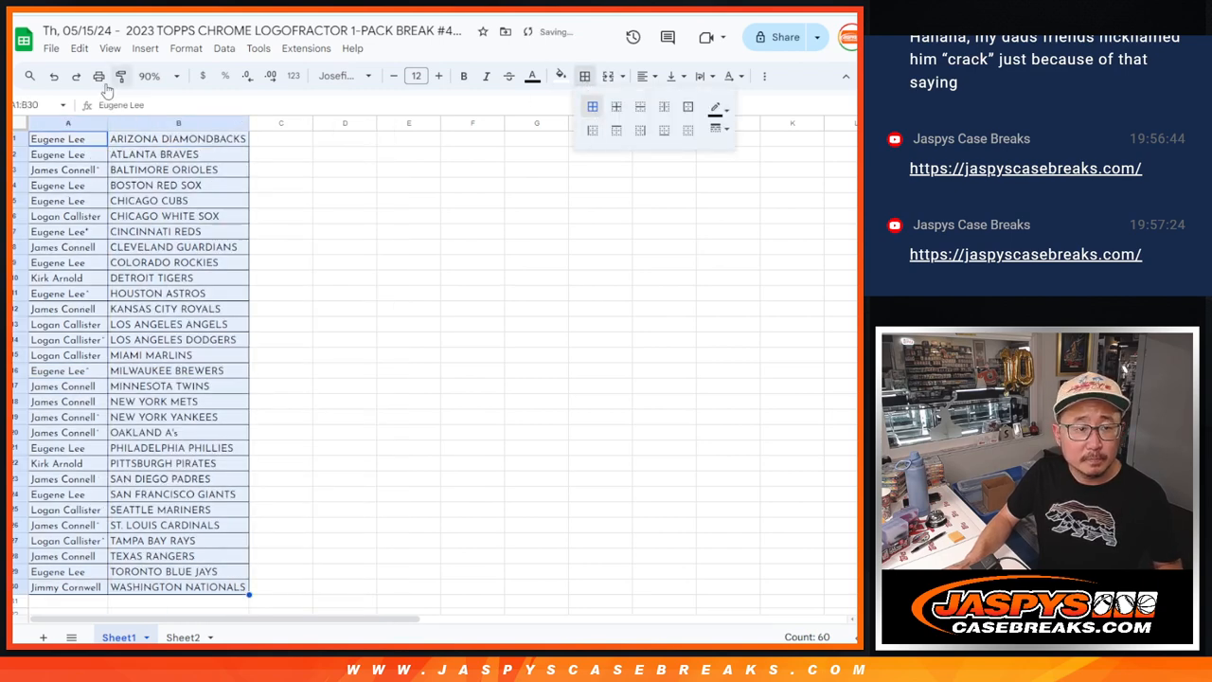
left_click(98, 76)
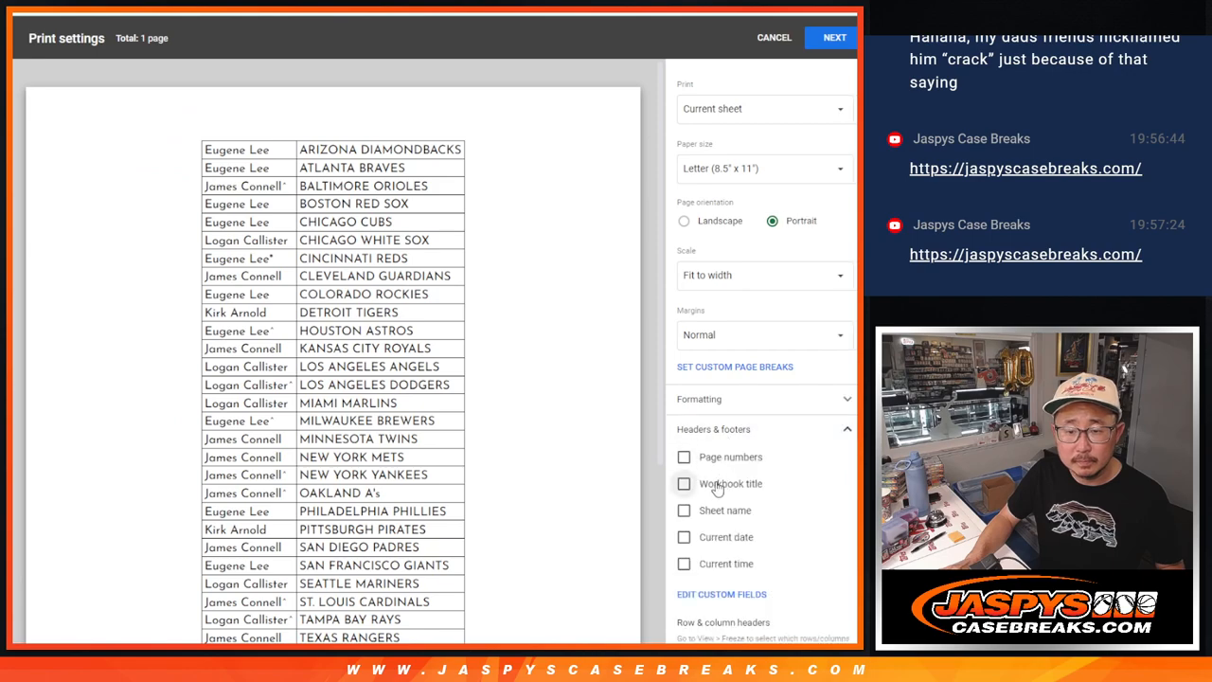
Step: Send the bordered name-and-team sheet to the printer
left_click(834, 38)
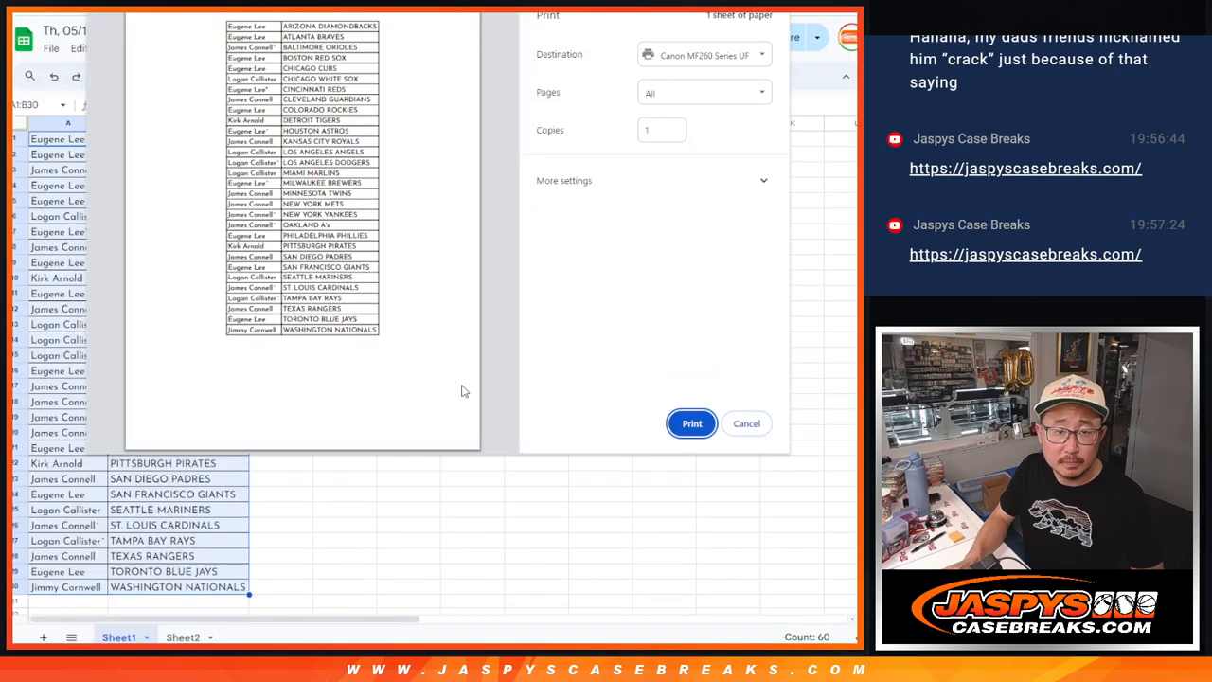
left_click(746, 424)
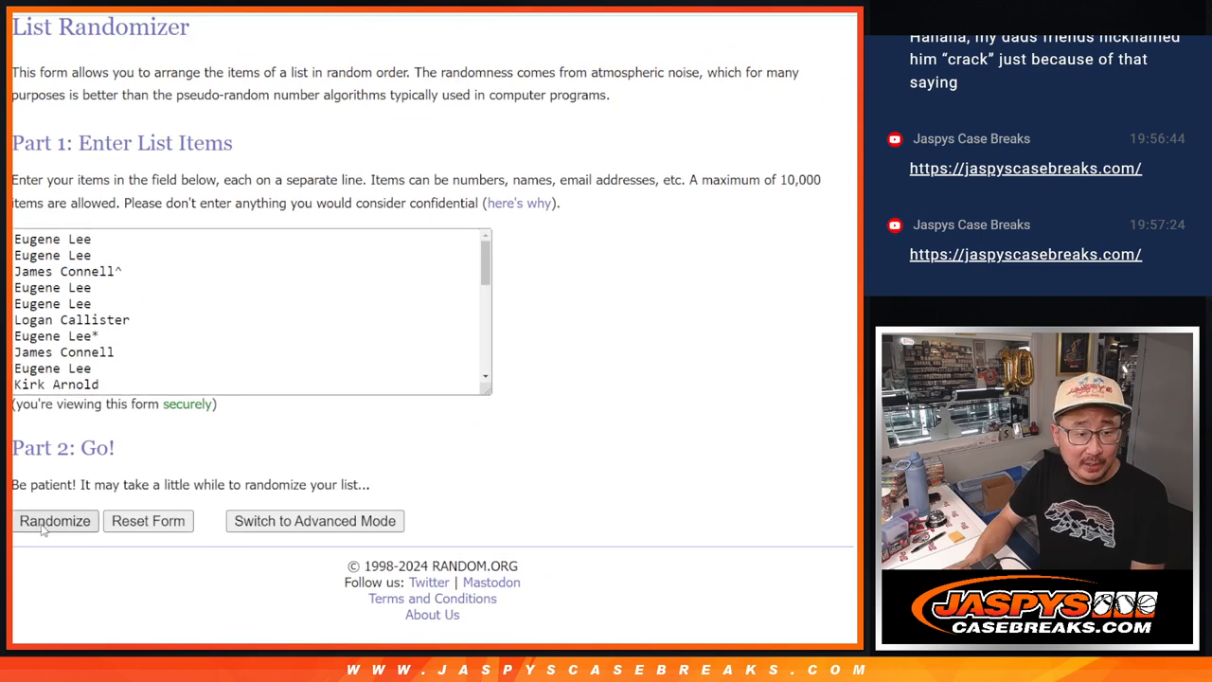
Step: Randomize the 30 names twice more and highlight the top four in the result
left_click(53, 521)
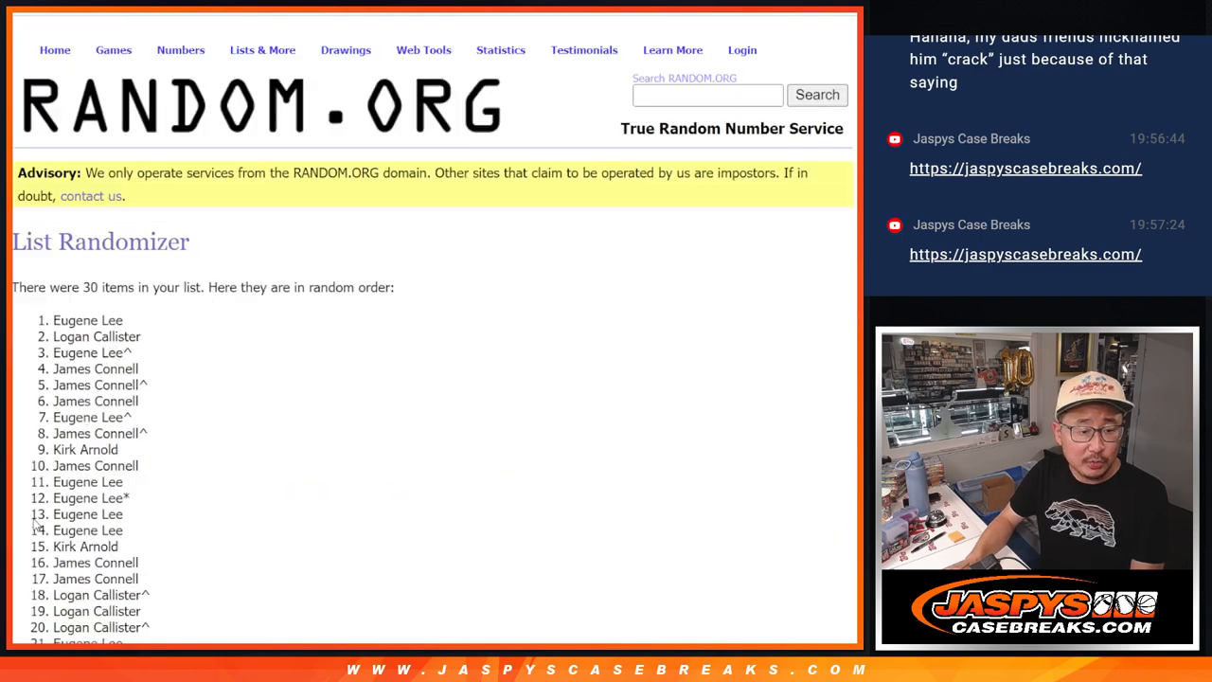
scroll("down", 3)
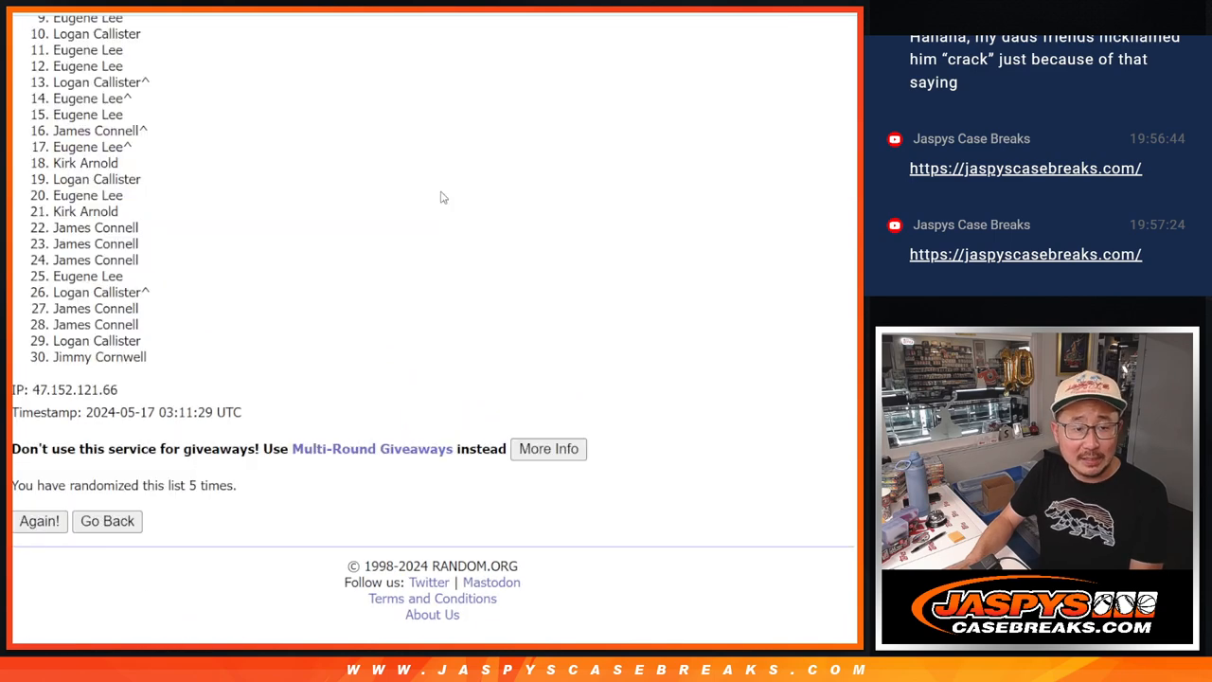
left_click(37, 521)
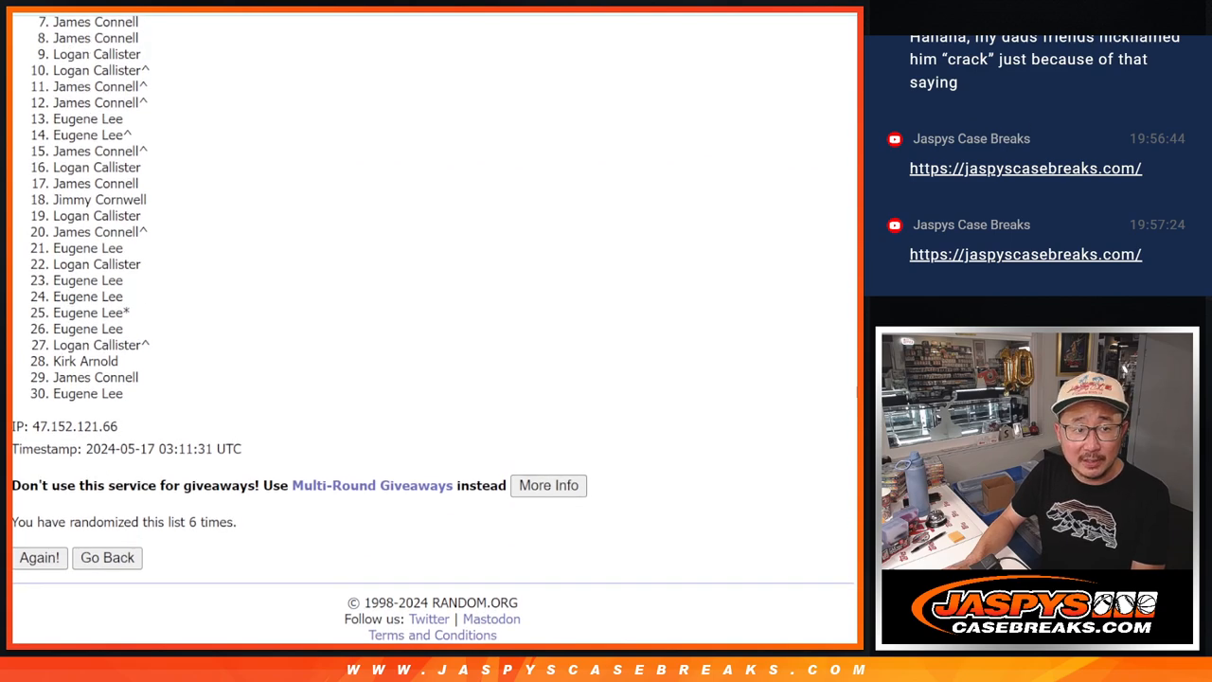
scroll("up", 3)
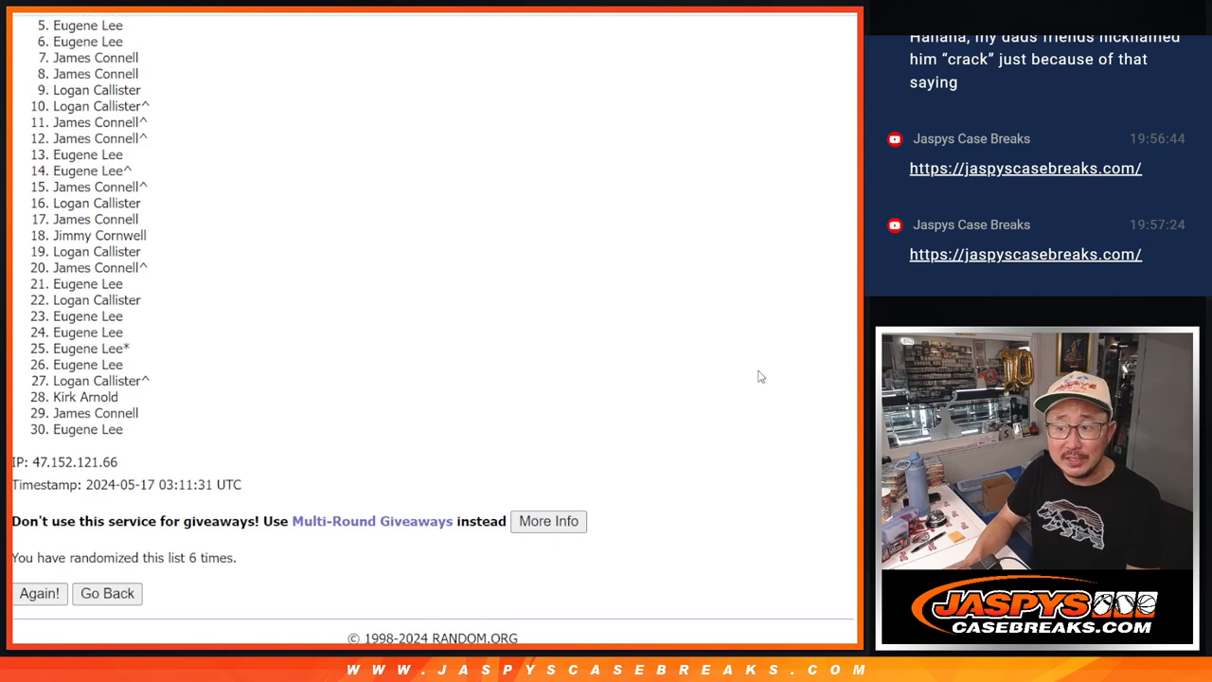
mouse_move(750, 379)
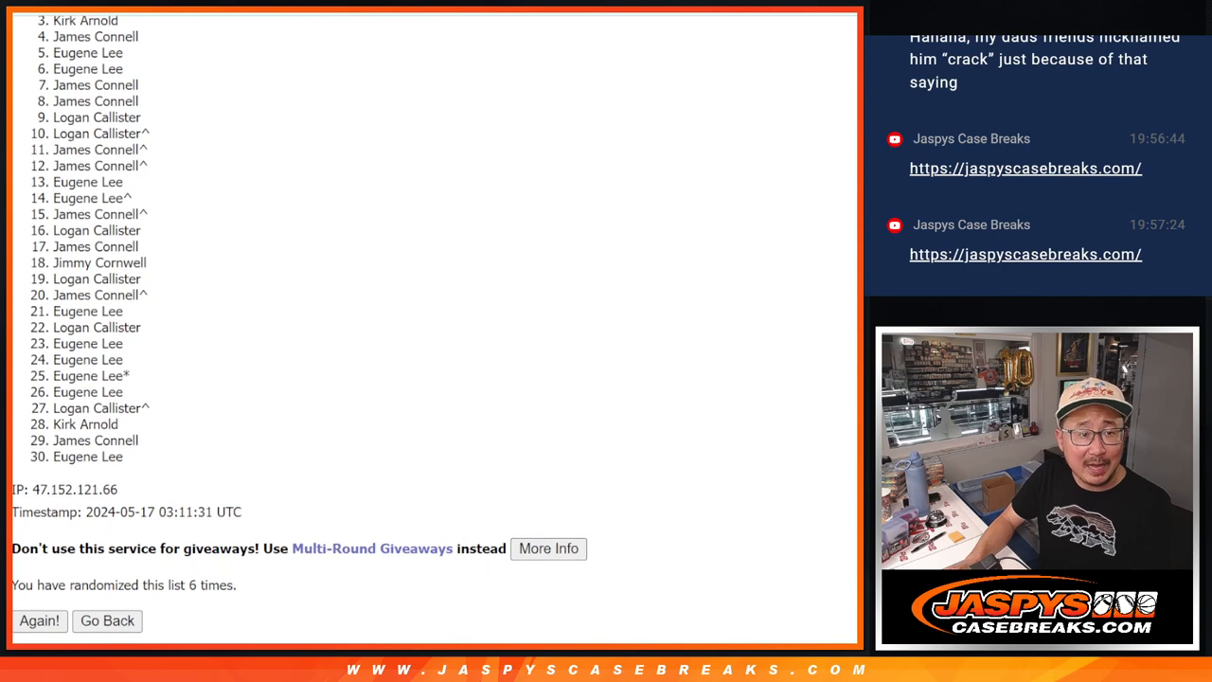
scroll("up", 3)
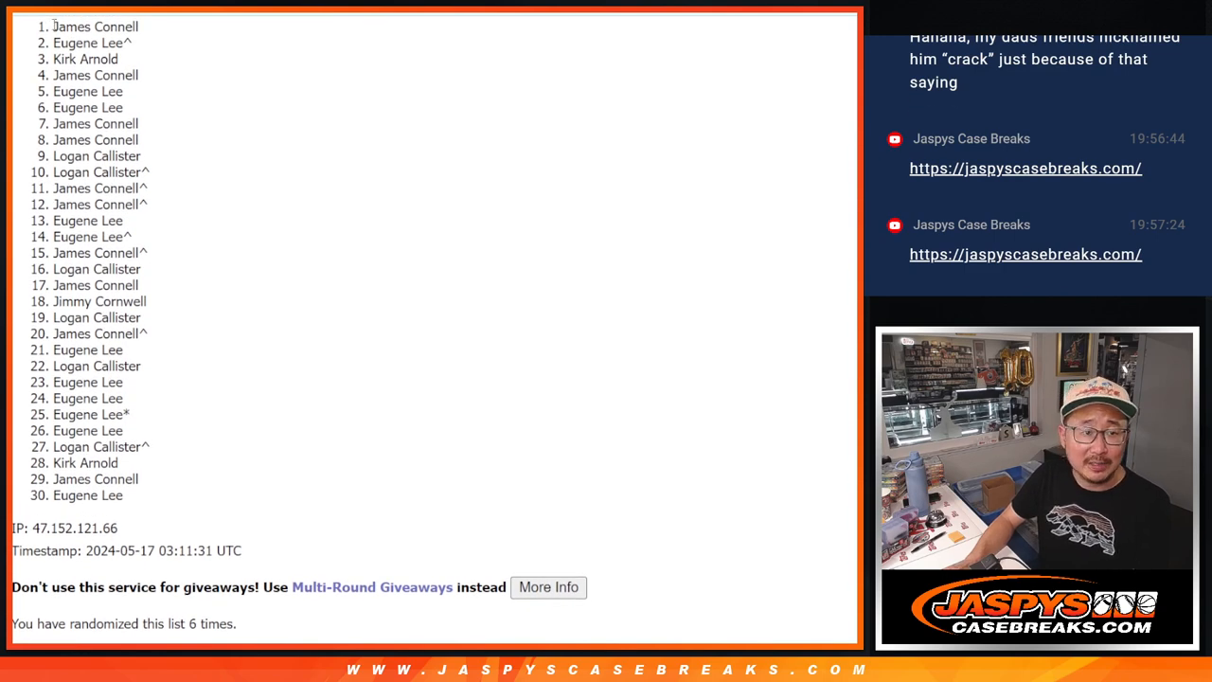
left_click_drag(53, 26, 142, 80)
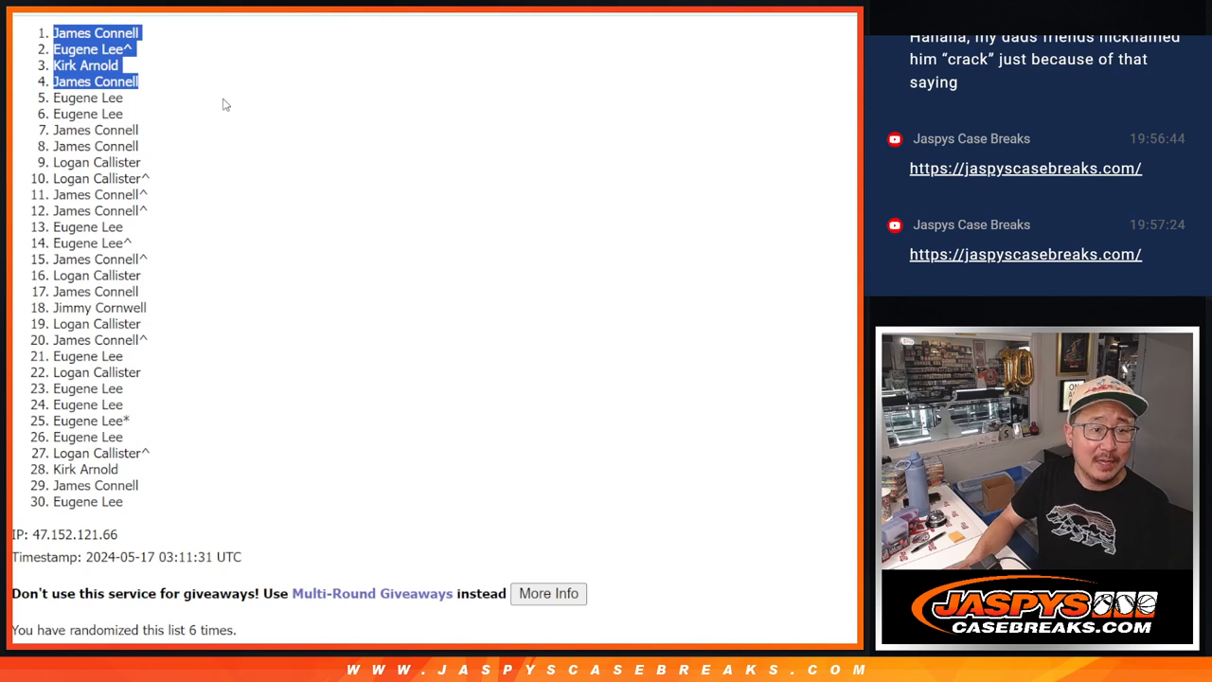